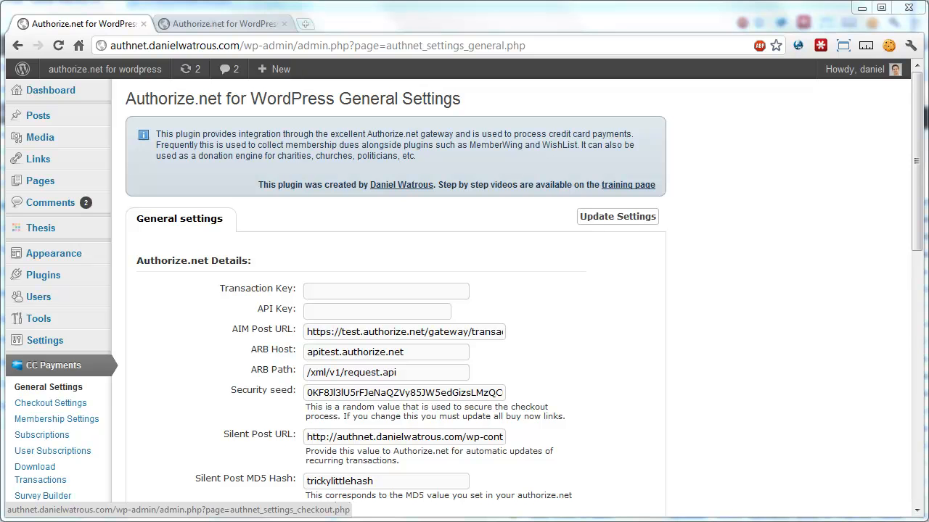
mouse_move(45, 366)
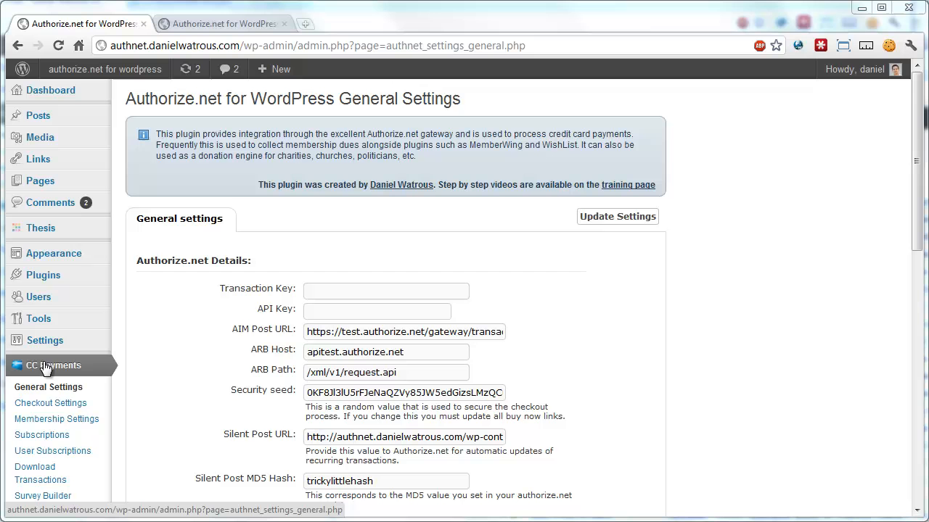
mouse_move(922, 180)
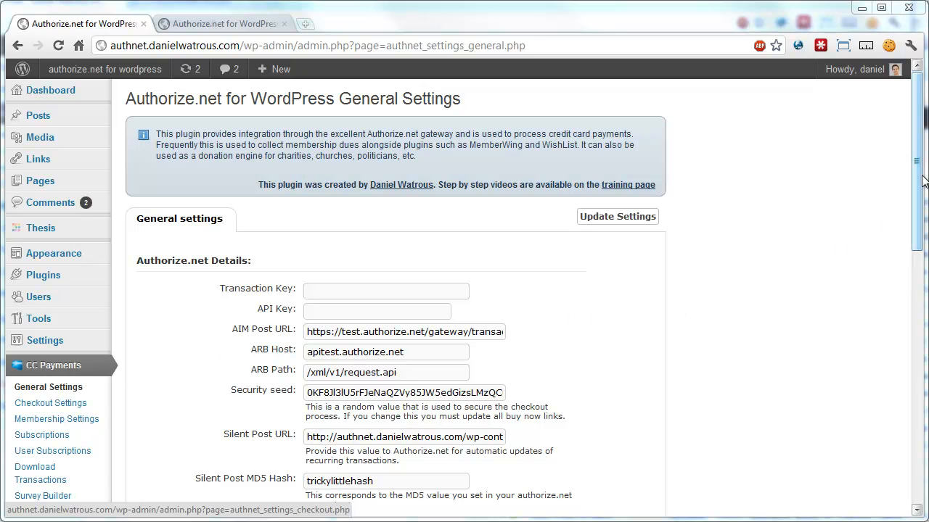
- Scroll to Email Settings and review the {BLOGNAME} subject prefix and full message template
scroll("down", 3)
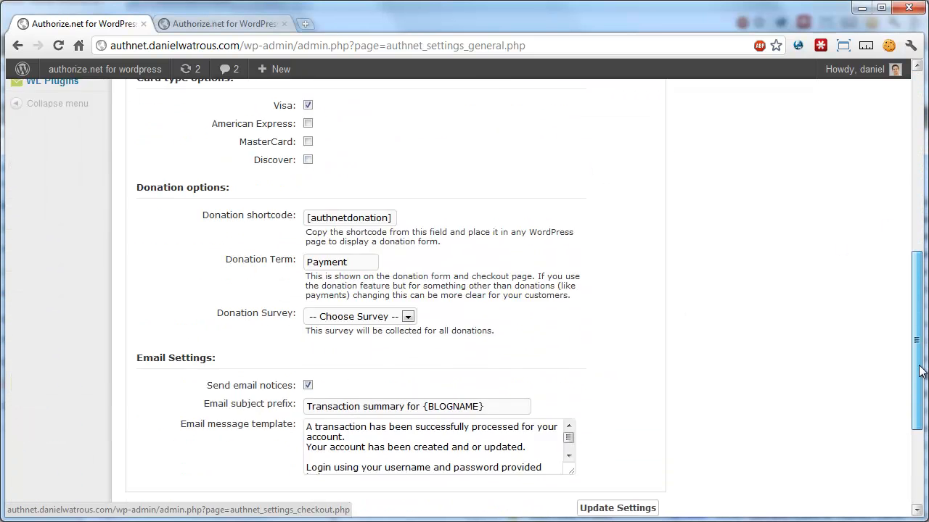
scroll("down", 3)
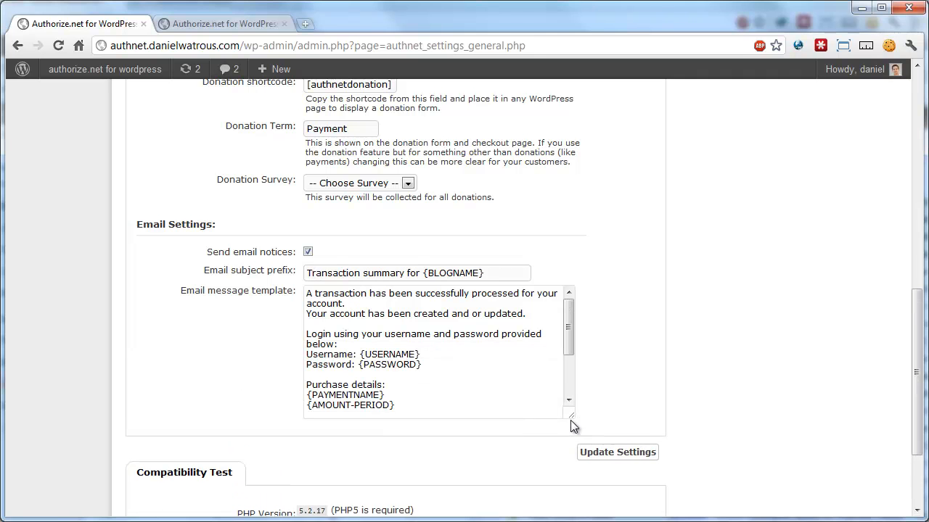
scroll("down", 3)
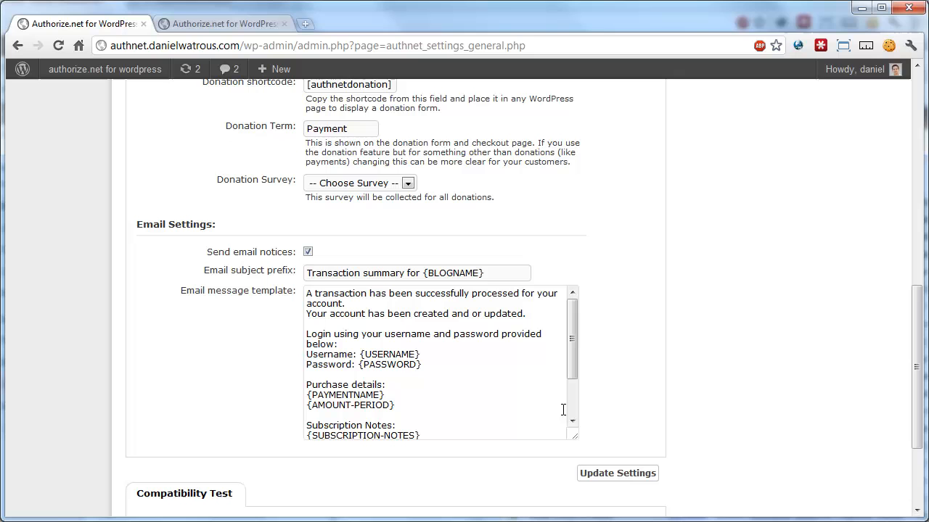
mouse_move(419, 273)
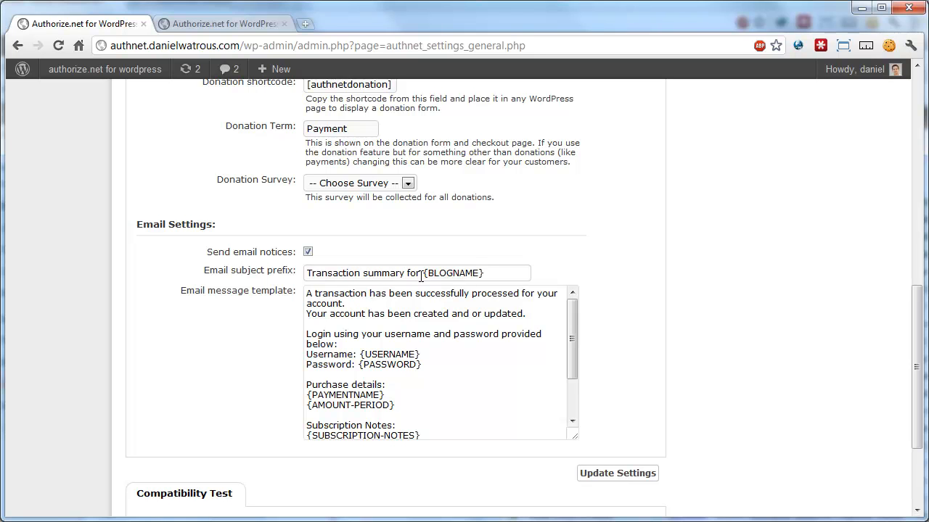
double_click(452, 273)
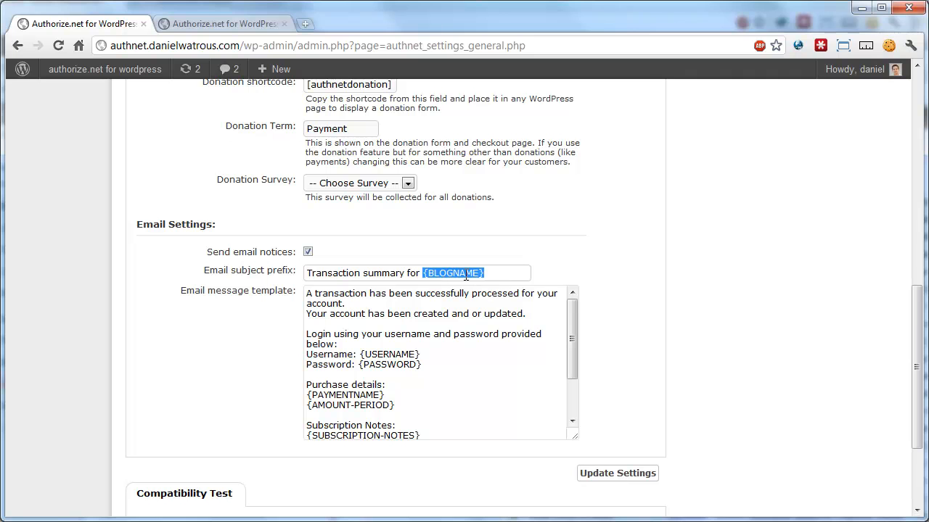
mouse_move(572, 337)
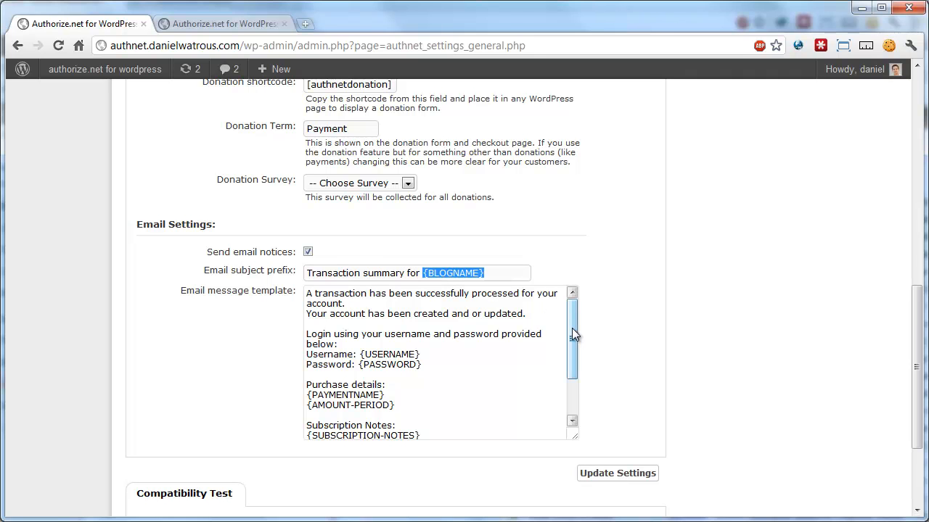
scroll("down", 3)
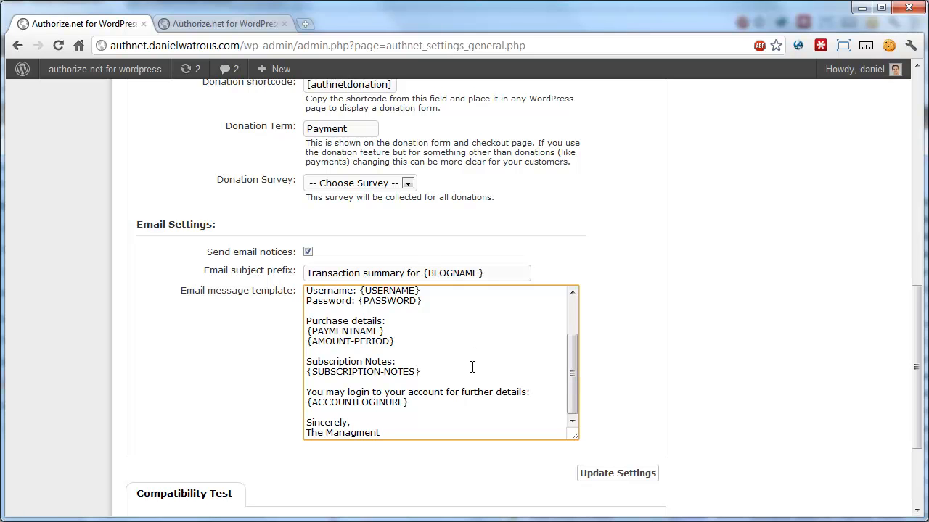
scroll("up", 3)
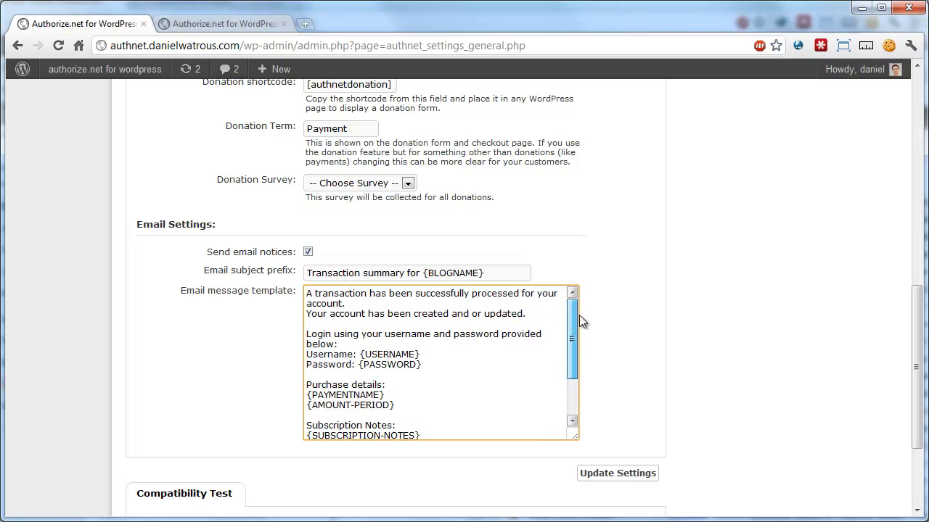
double_click(452, 272)
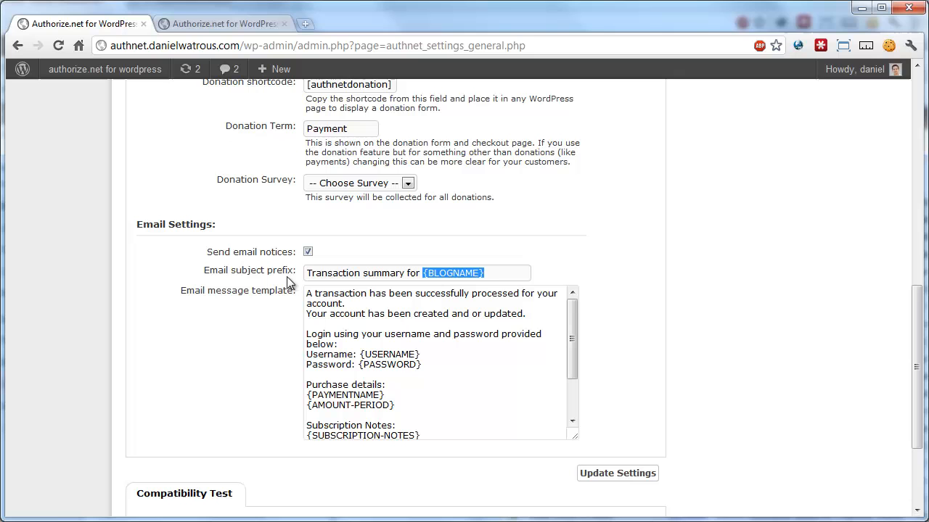
mouse_move(495, 278)
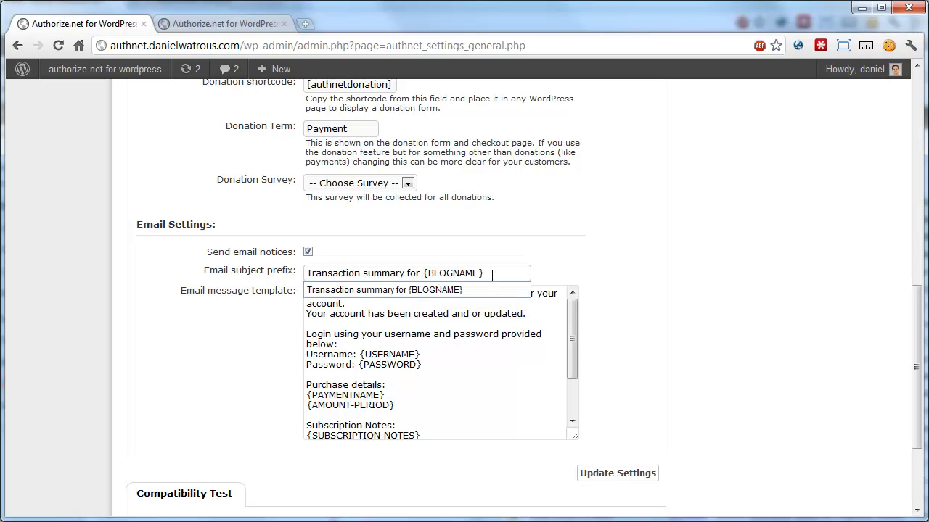
- Replace 'Transaction summary for' with 'Thanks for your donation:' ahead of {BLOGNAME}
double_click(356, 273)
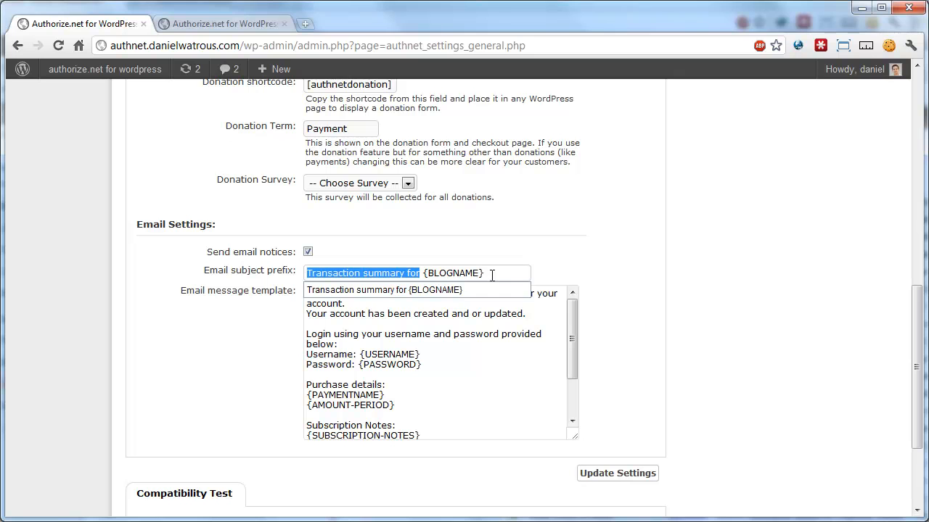
type("Thanks for your")
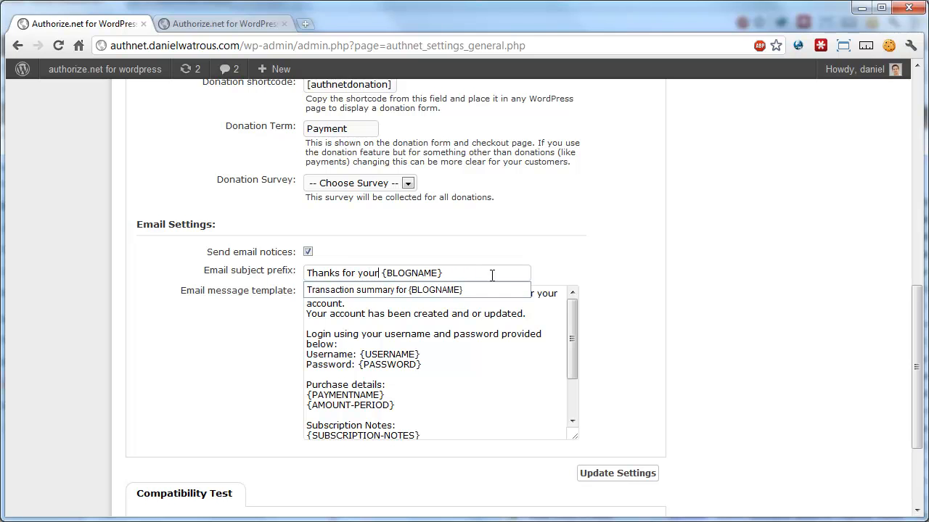
type("donation:")
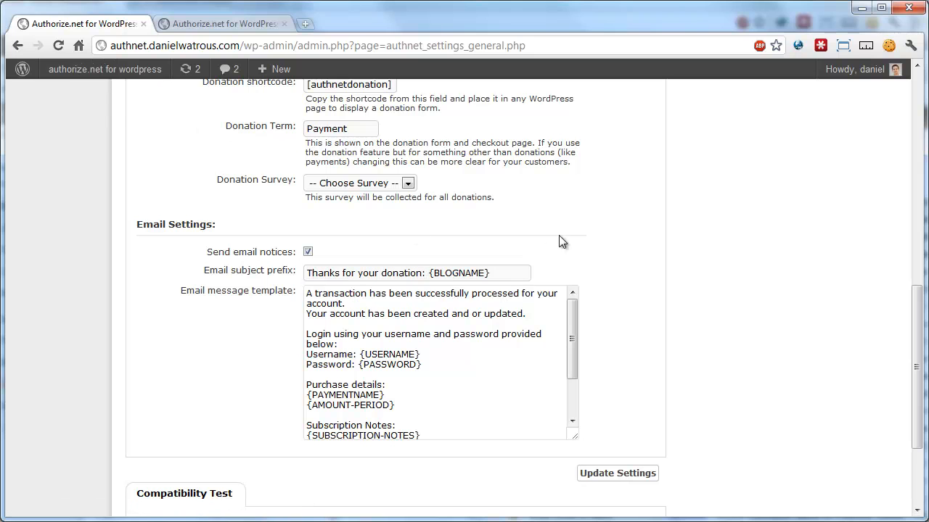
double_click(458, 273)
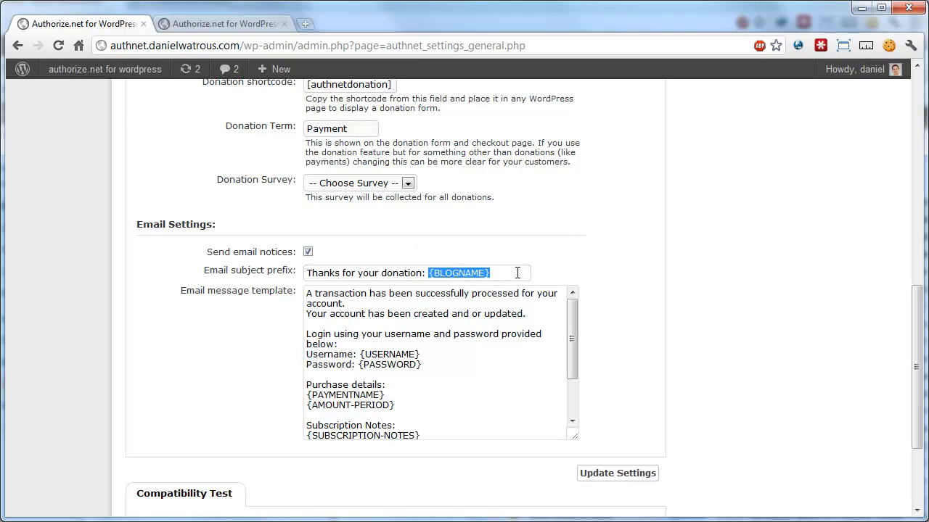
- Rewrite the template's opening paragraph and review the login lines with {PASSWORD}
left_click(440, 363)
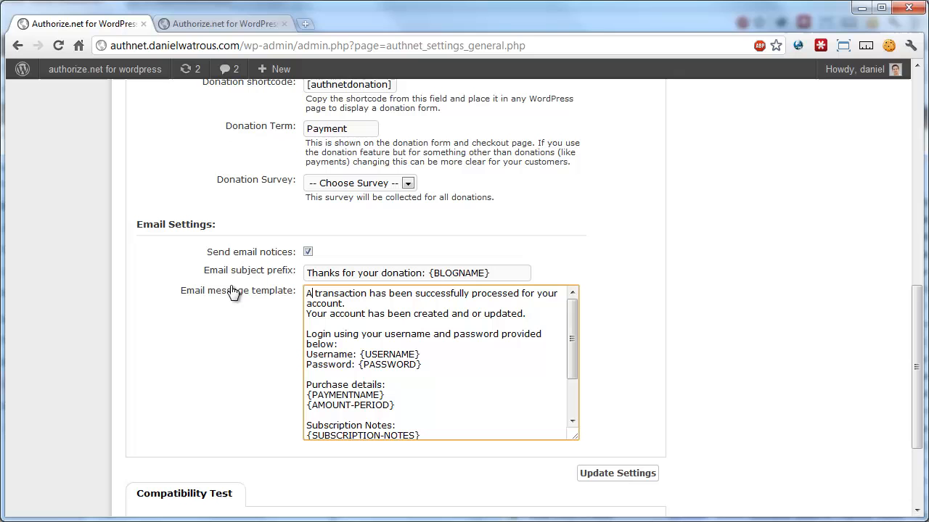
mouse_move(279, 322)
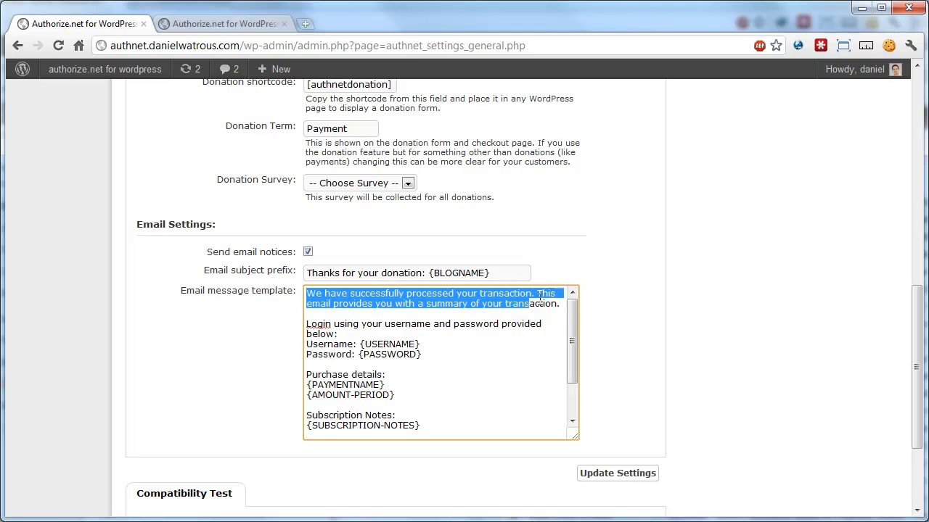
left_click(319, 327)
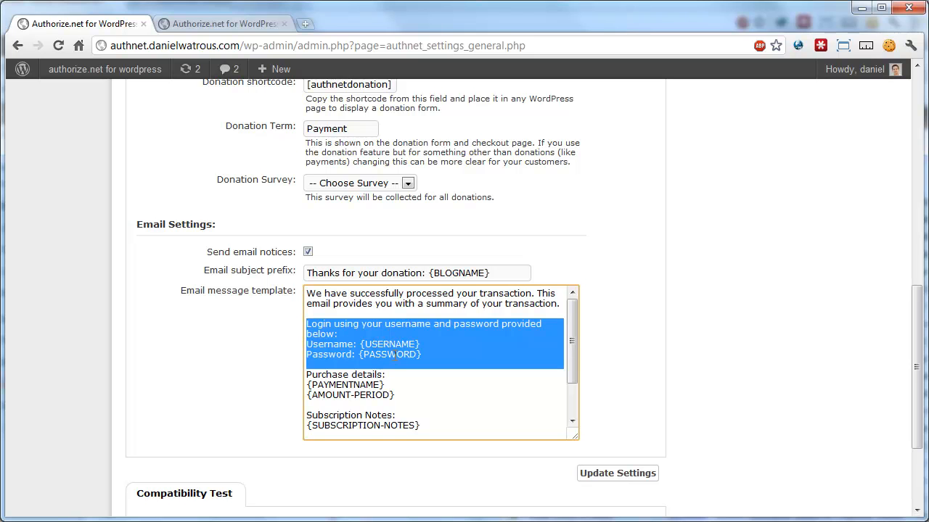
left_click(363, 354)
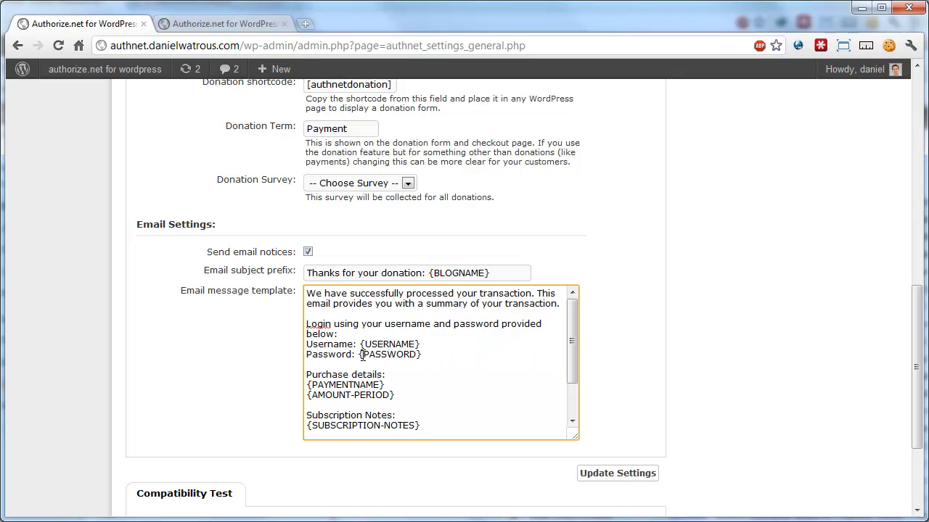
double_click(390, 354)
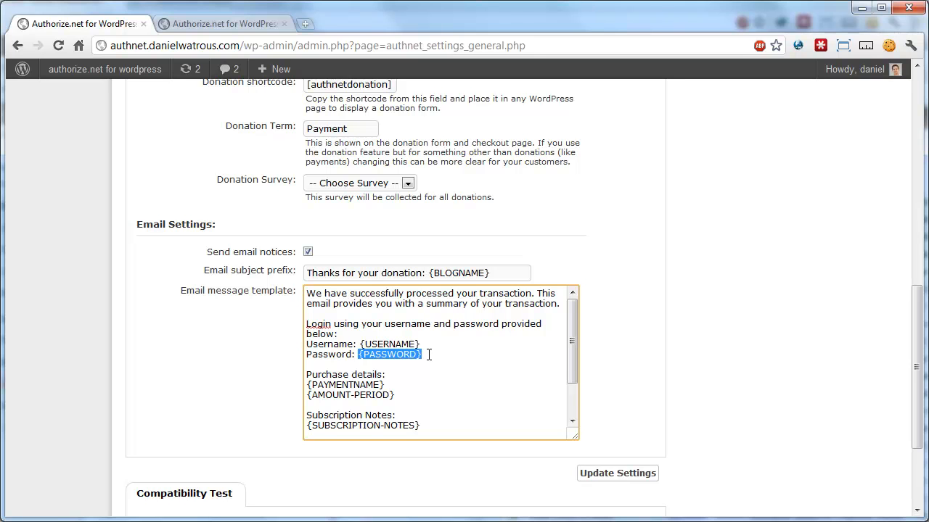
- Review the {SUBSCRIPTION-NOTES} placeholder, then return to the plugin's general settings
scroll("down", 3)
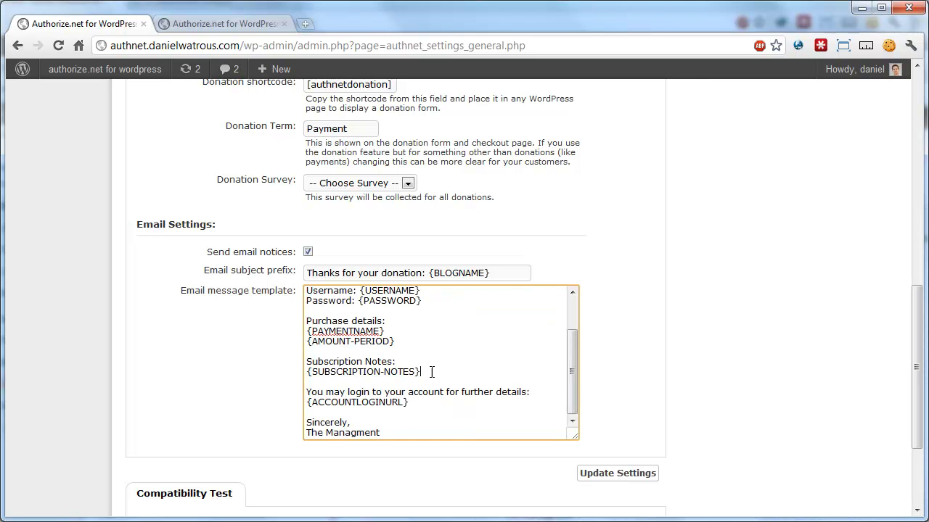
double_click(362, 371)
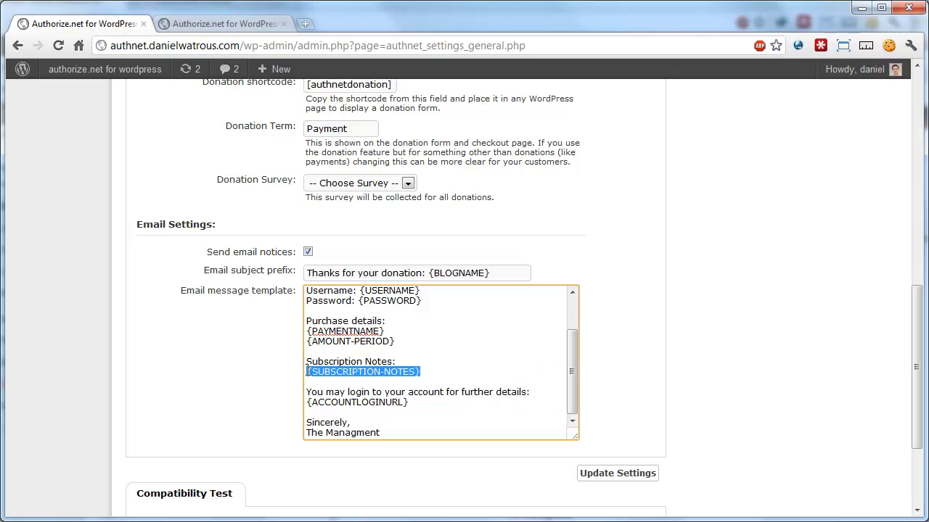
mouse_move(462, 366)
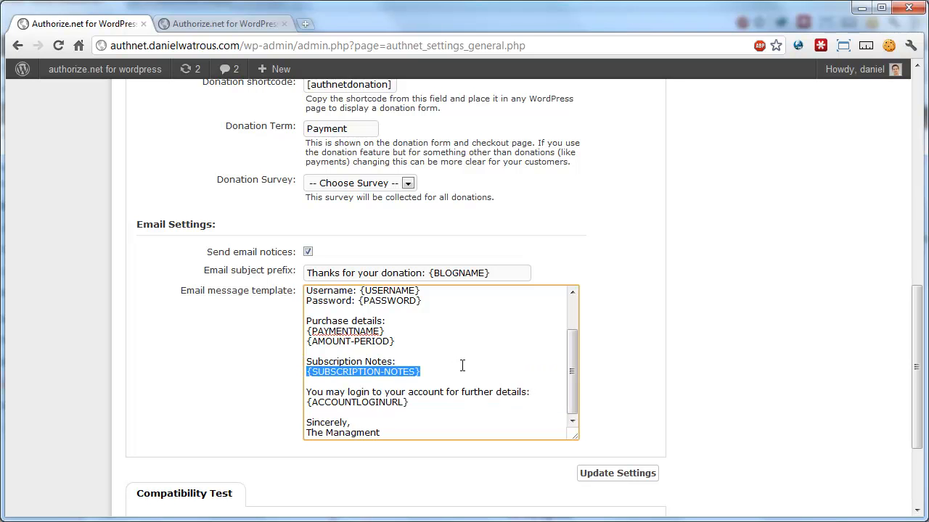
mouse_move(519, 382)
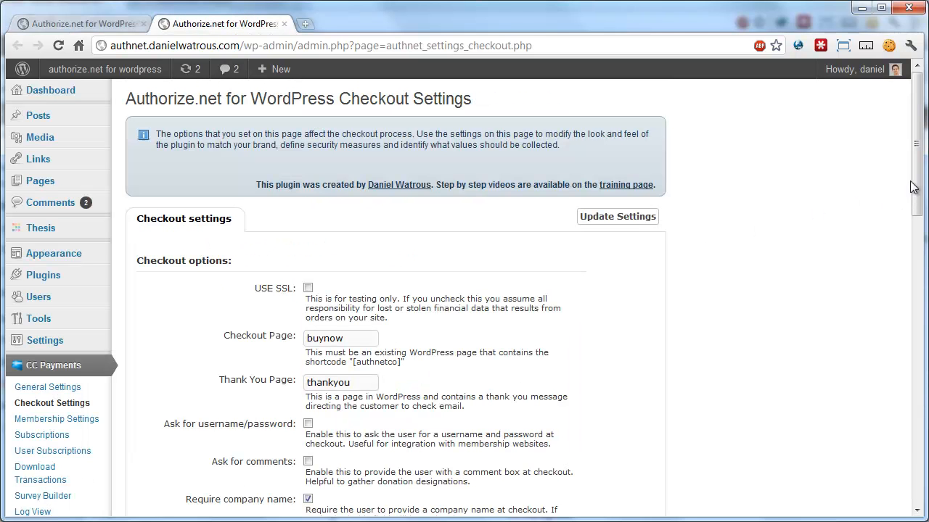
scroll("down", 3)
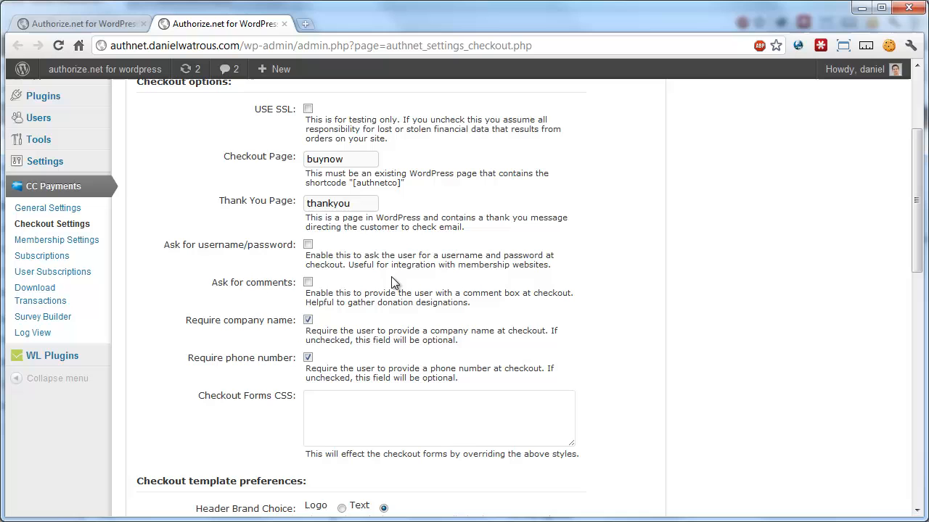
left_click(81, 23)
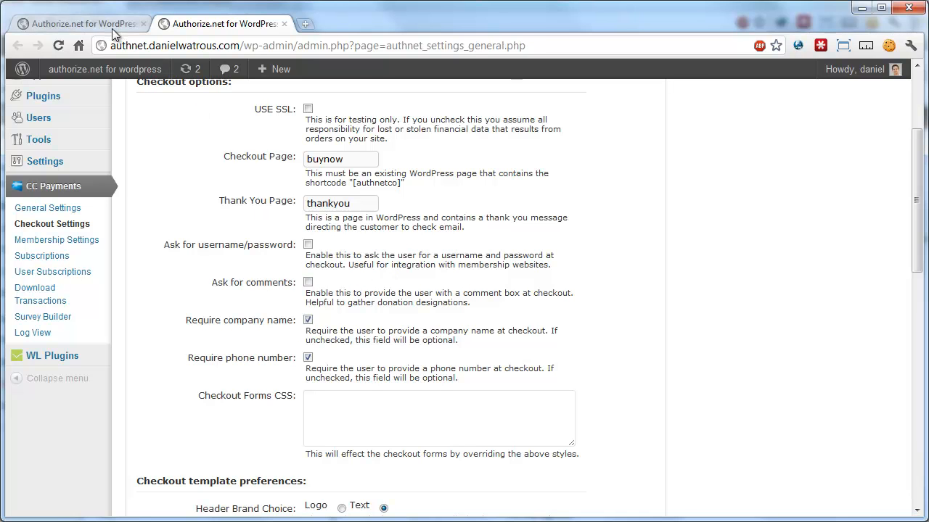
- Replace the Subscription Notes heading with 'Here are the details you specified during checkout:'
scroll("down", 3)
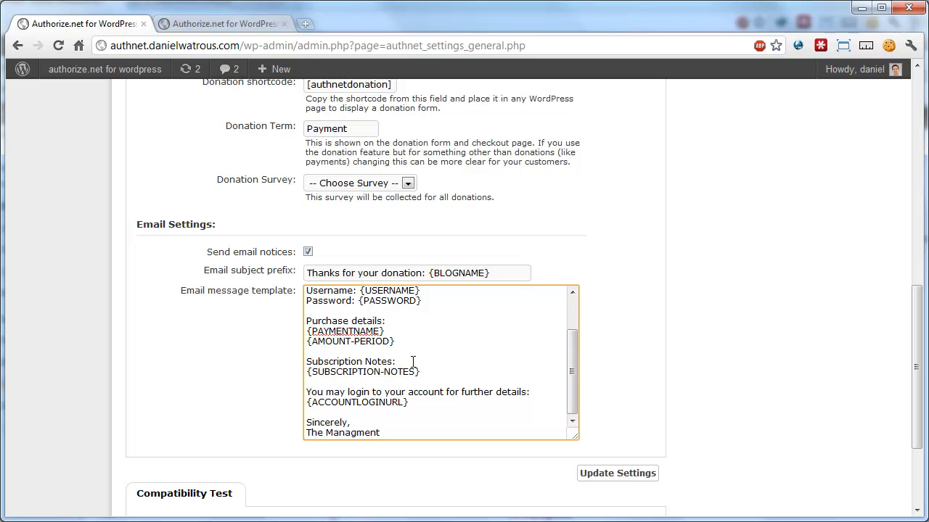
double_click(348, 361)
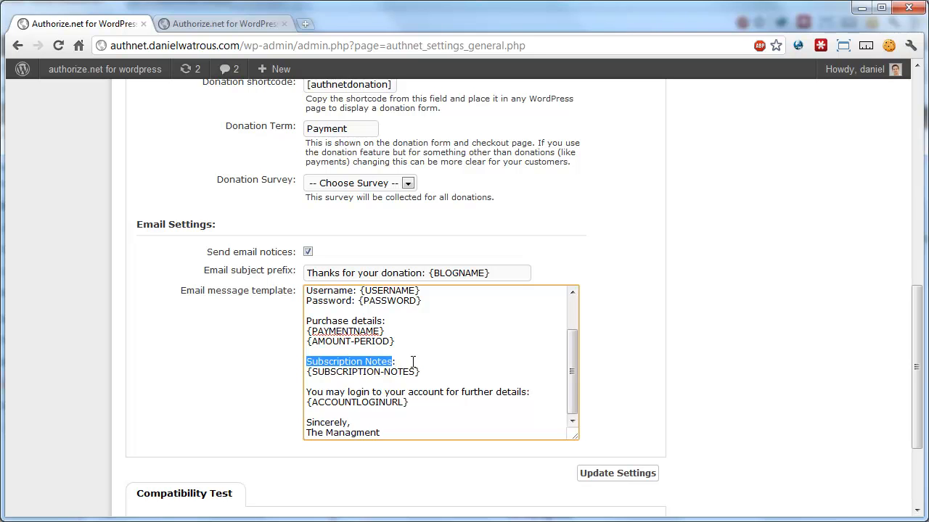
type("Here are the :")
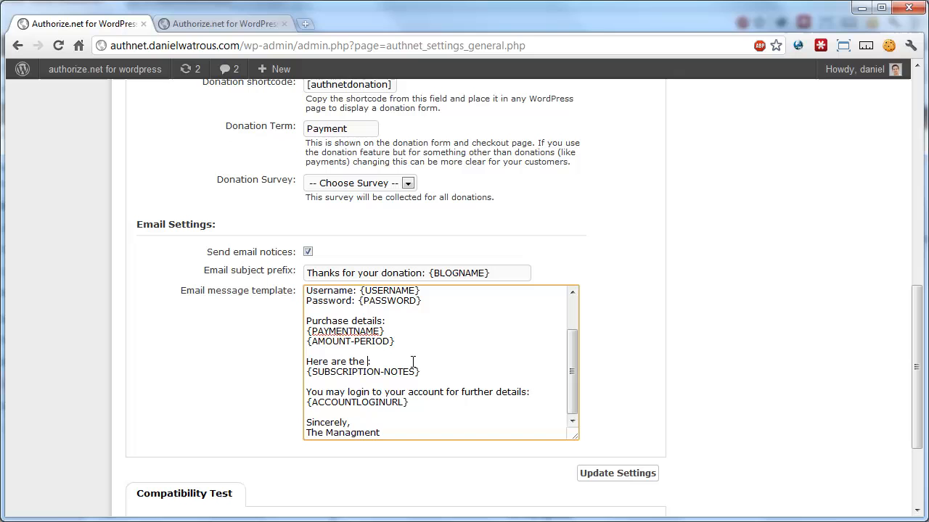
type("details you specified during checkout:")
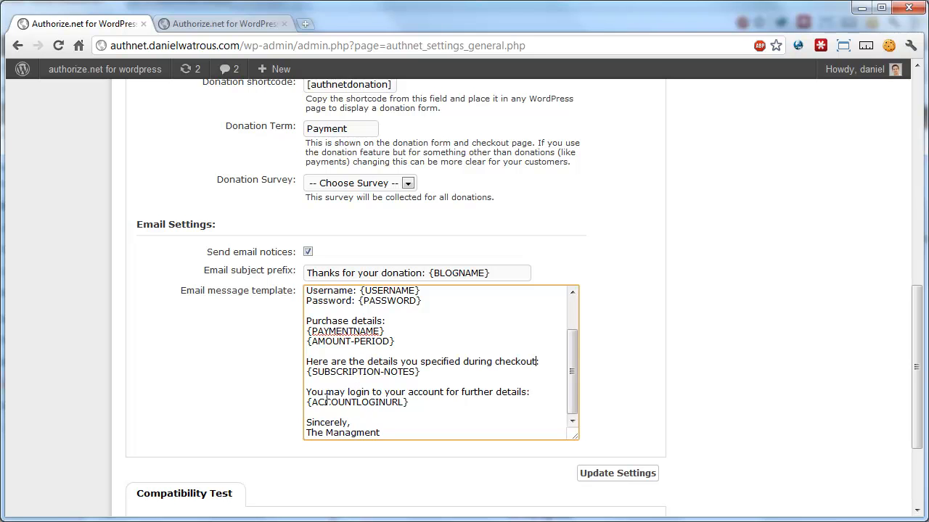
- Replace the 'Sincerely, The Managment' ending with a 'Best wishes,' sign-off
left_click_drag(305, 392, 409, 403)
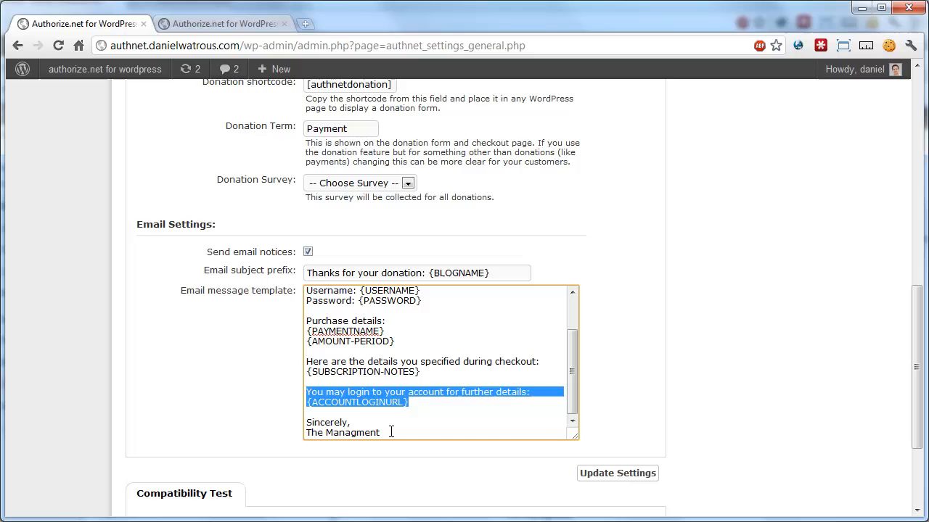
type("Best wishes,")
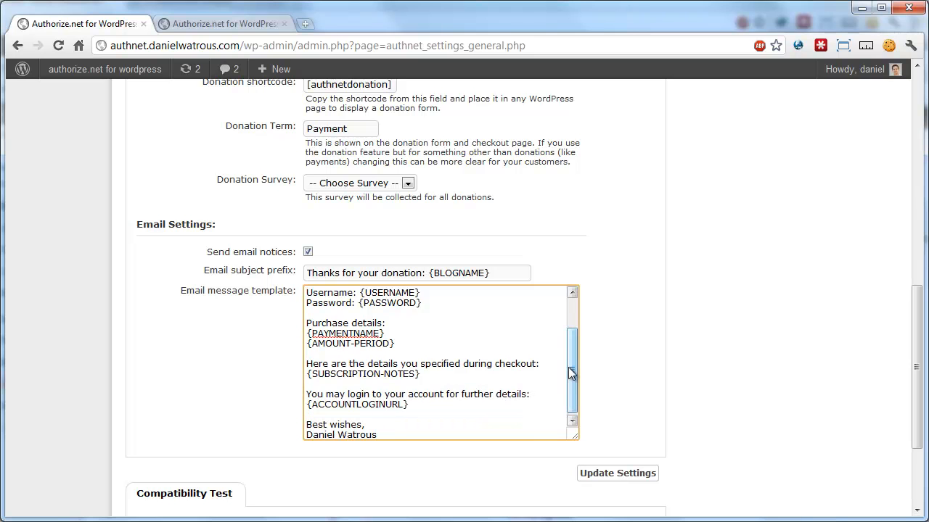
scroll("up", 3)
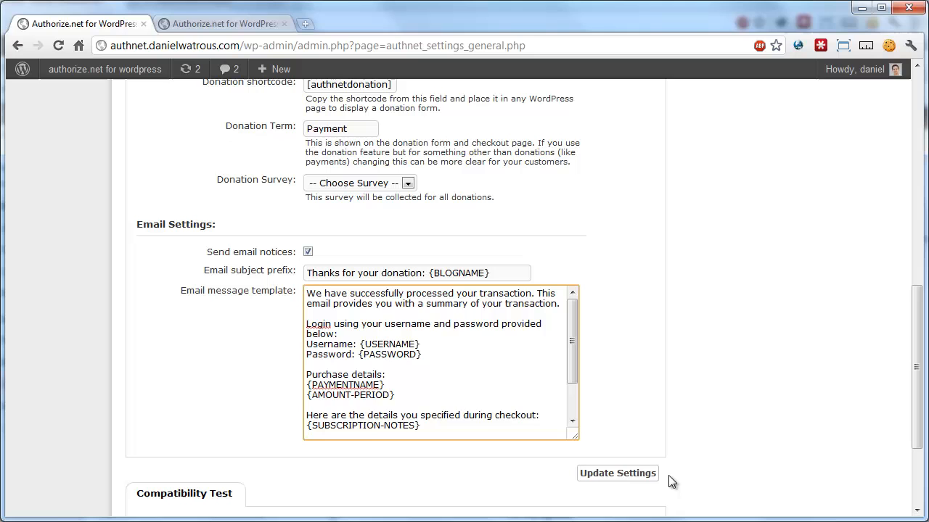
- Save the customized email settings with Update Settings
left_click(616, 473)
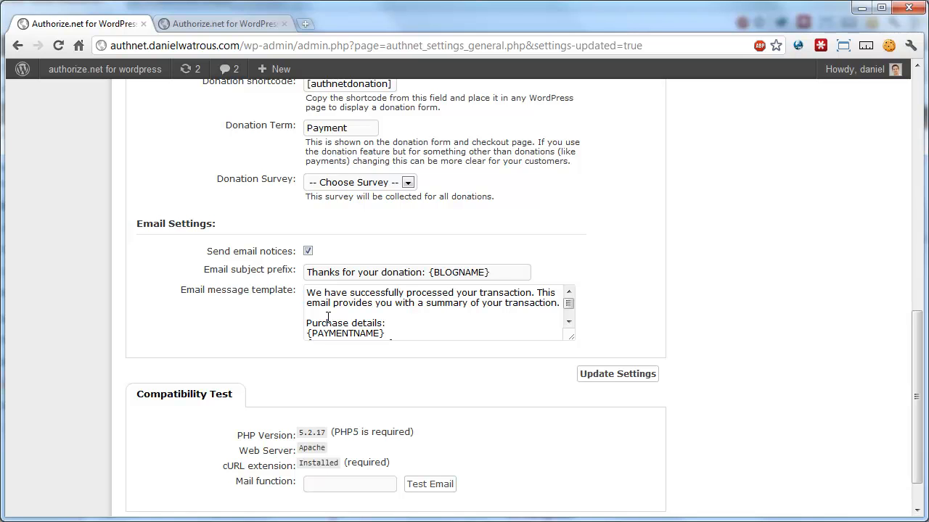
mouse_move(798, 302)
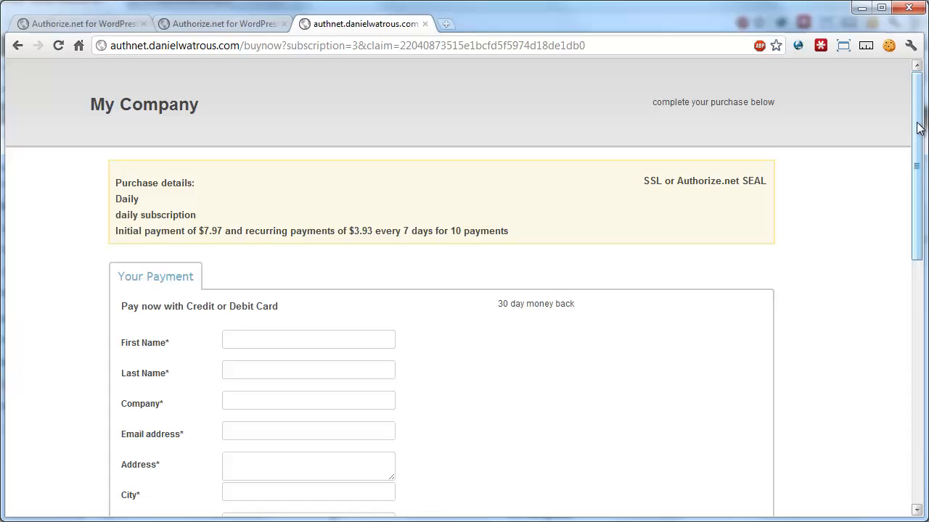
- Choose the card expiration month and submit the test purchase with Buy Now
scroll("down", 3)
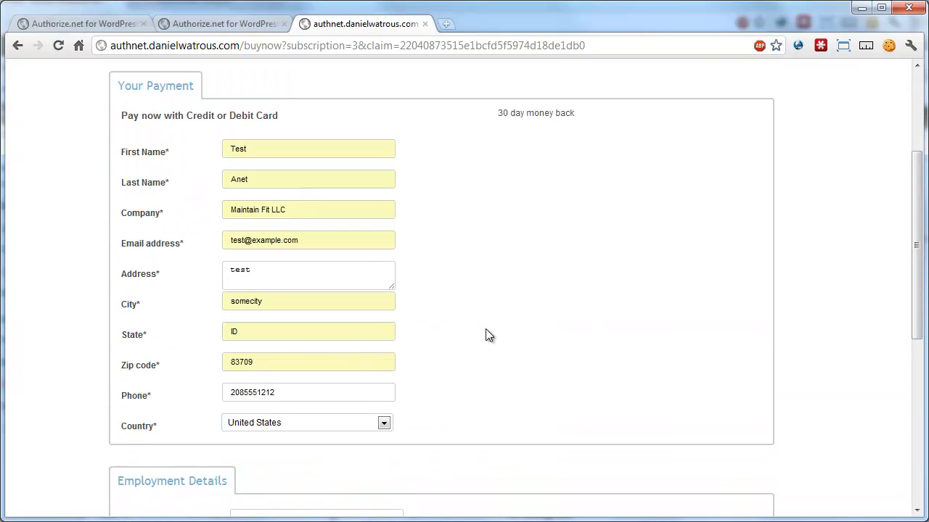
mouse_move(920, 232)
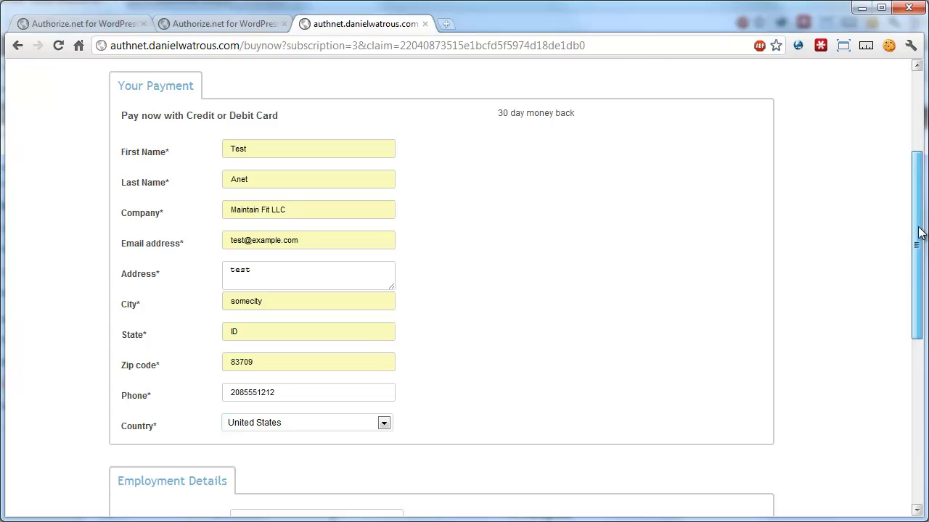
scroll("down", 3)
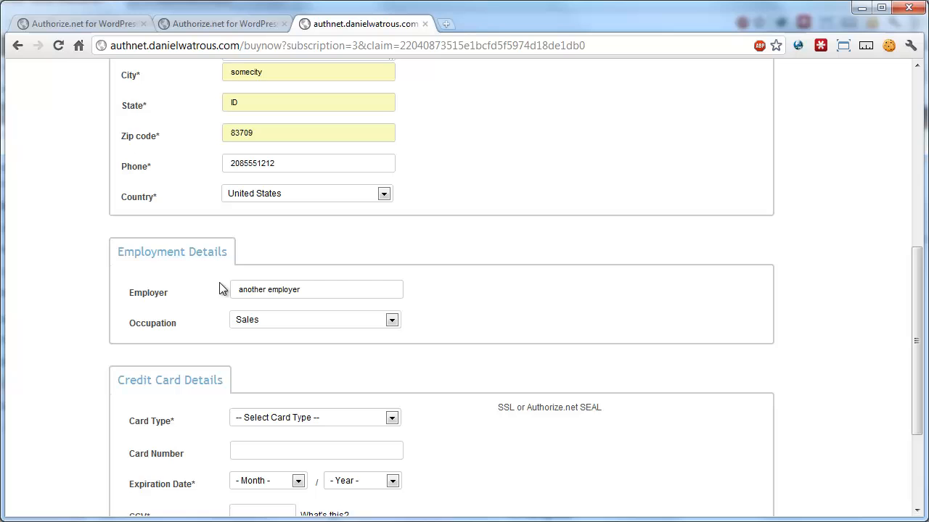
scroll("down", 3)
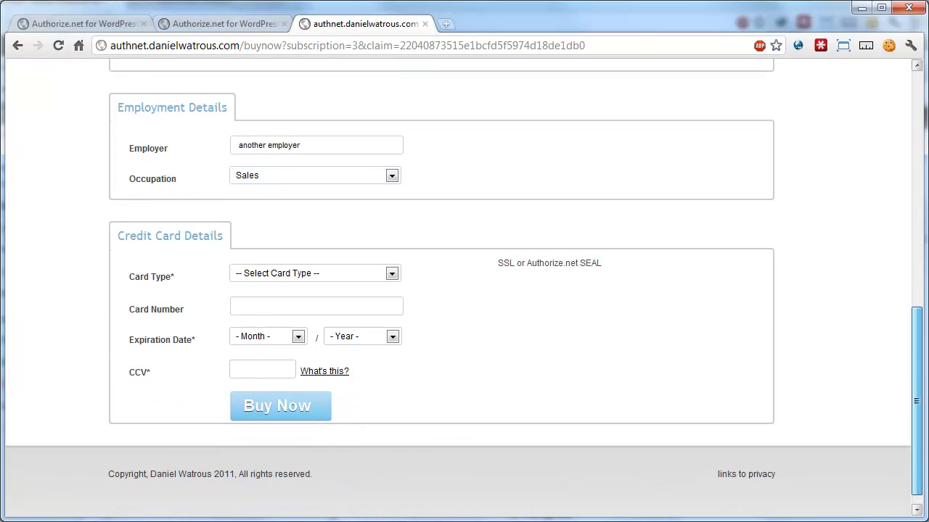
left_click(297, 336)
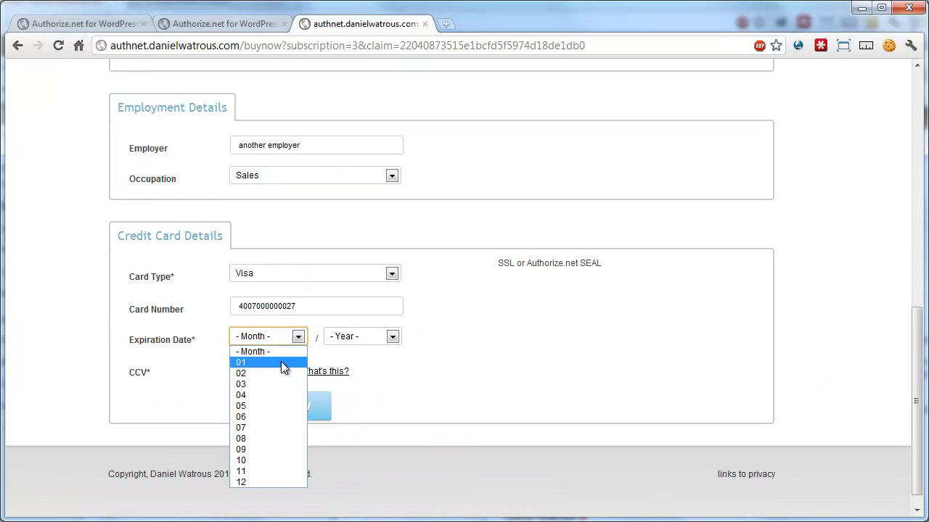
left_click(240, 384)
type("103")
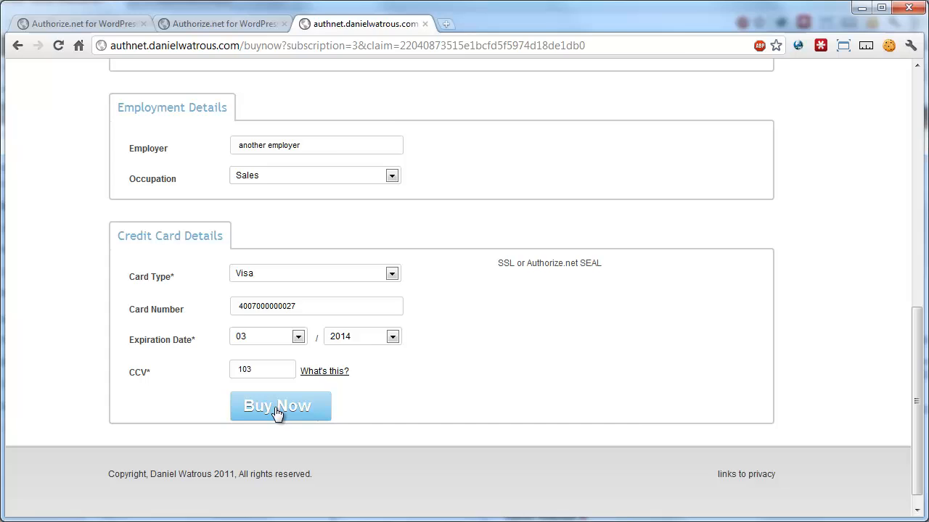
left_click(280, 405)
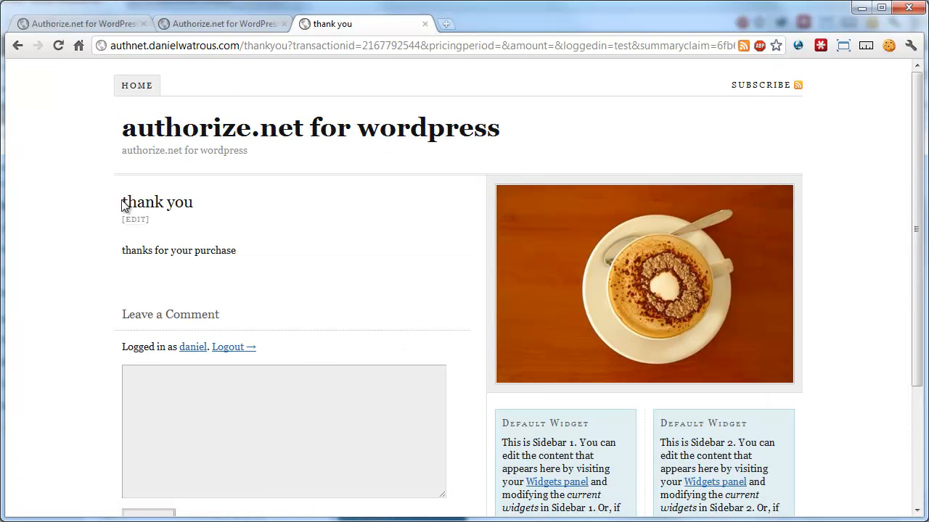
double_click(156, 201)
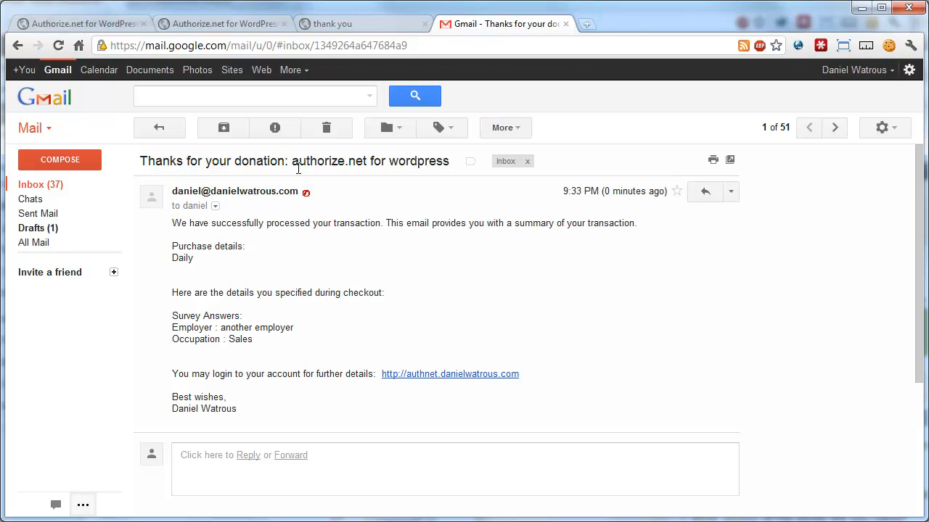
mouse_move(280, 247)
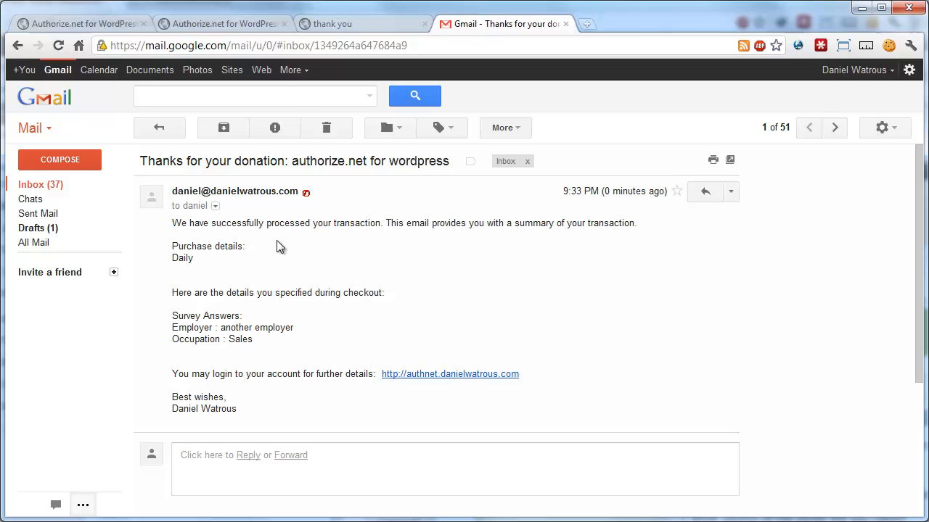
mouse_move(359, 241)
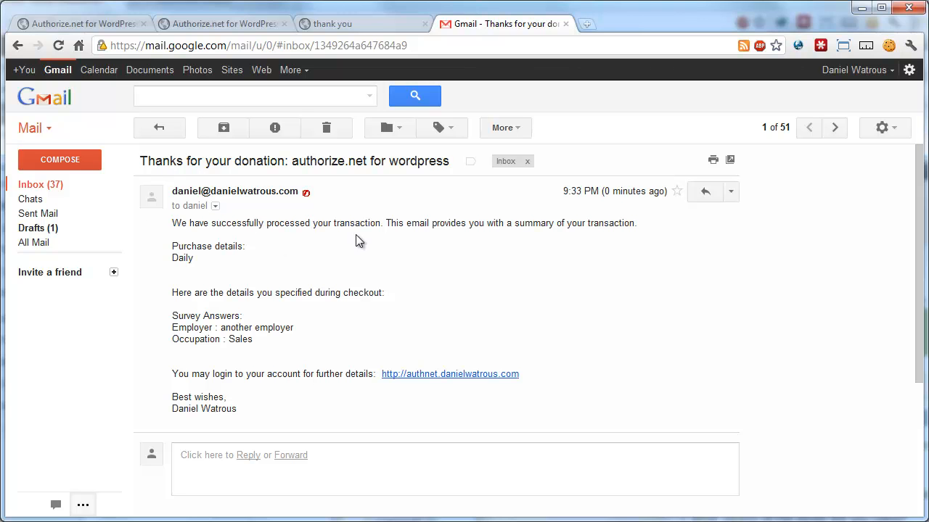
mouse_move(539, 239)
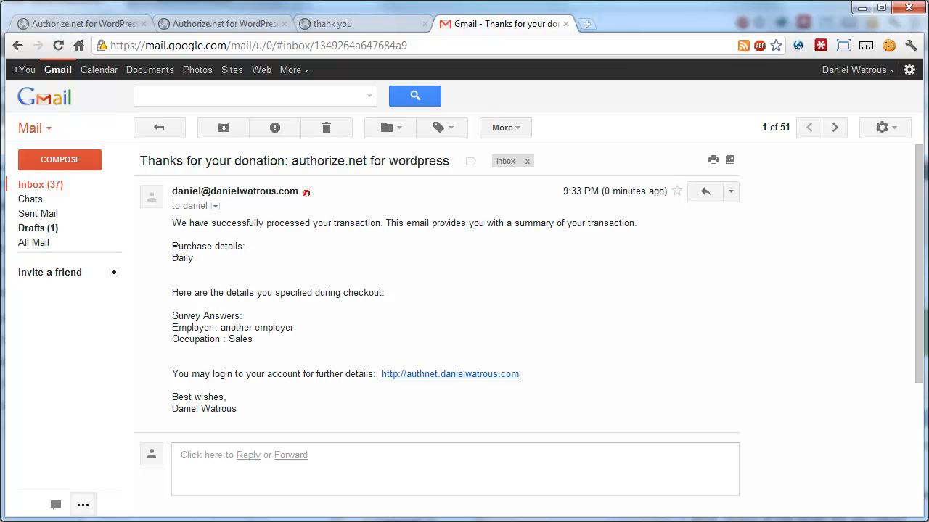
mouse_move(239, 305)
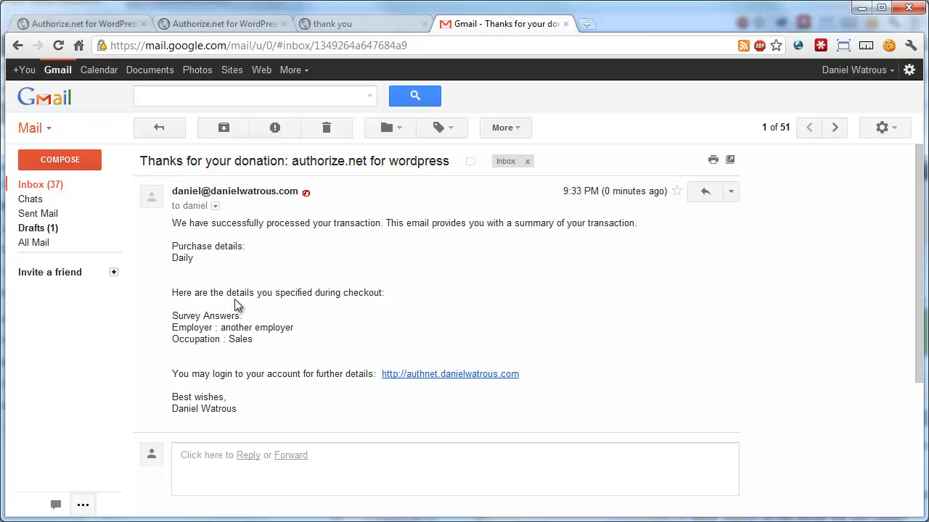
mouse_move(270, 318)
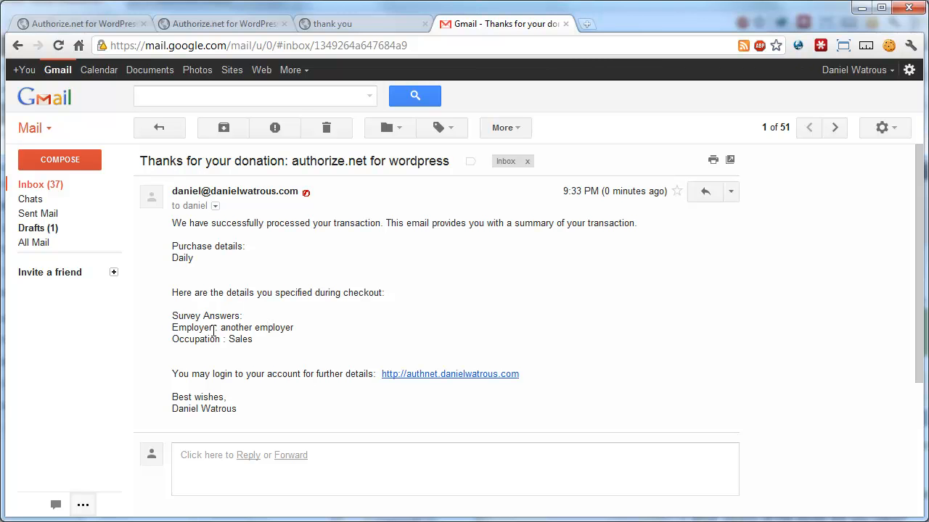
mouse_move(207, 342)
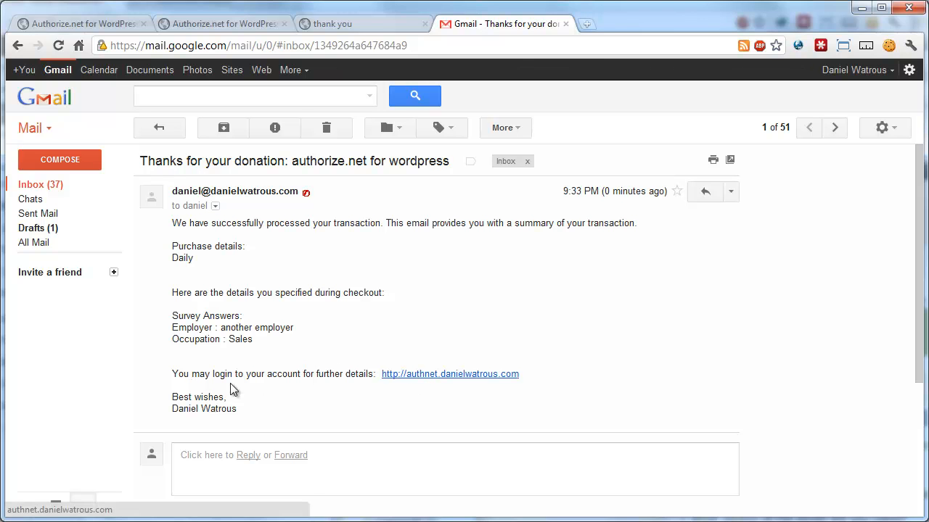
mouse_move(254, 235)
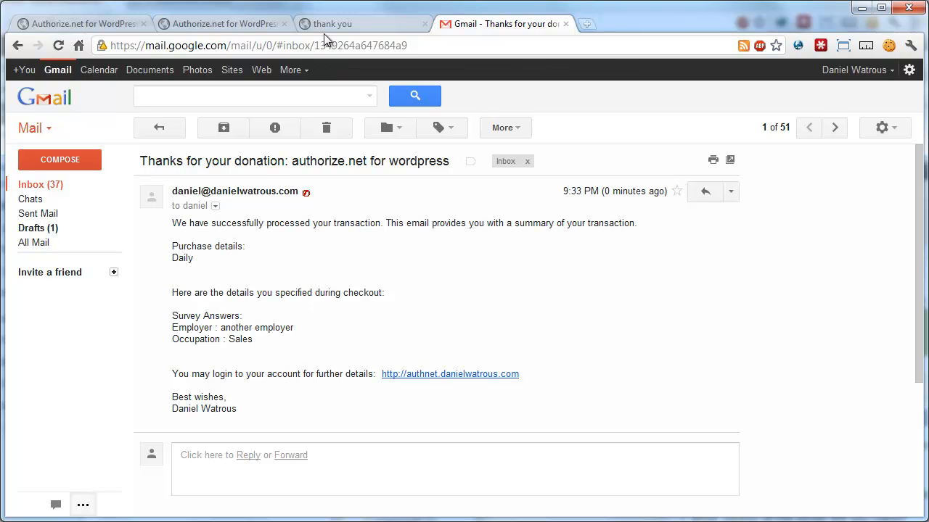
mouse_move(289, 320)
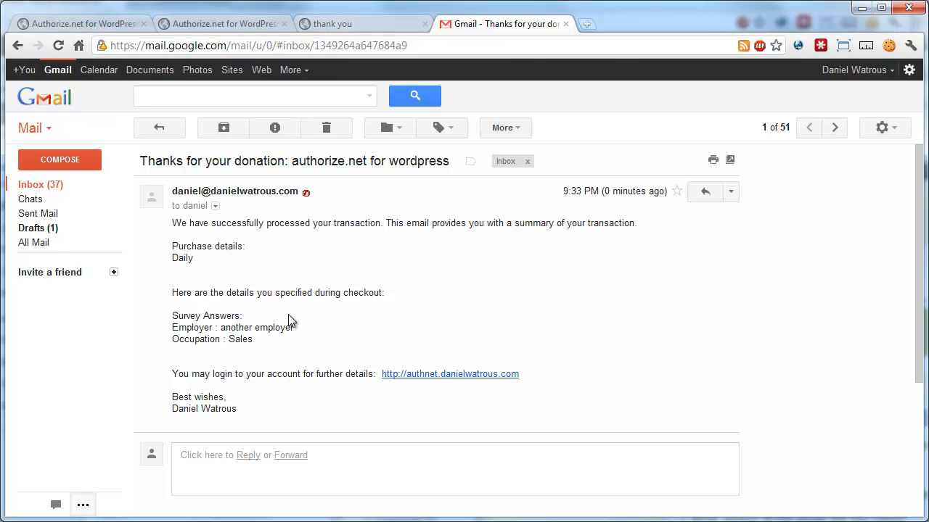
mouse_move(243, 276)
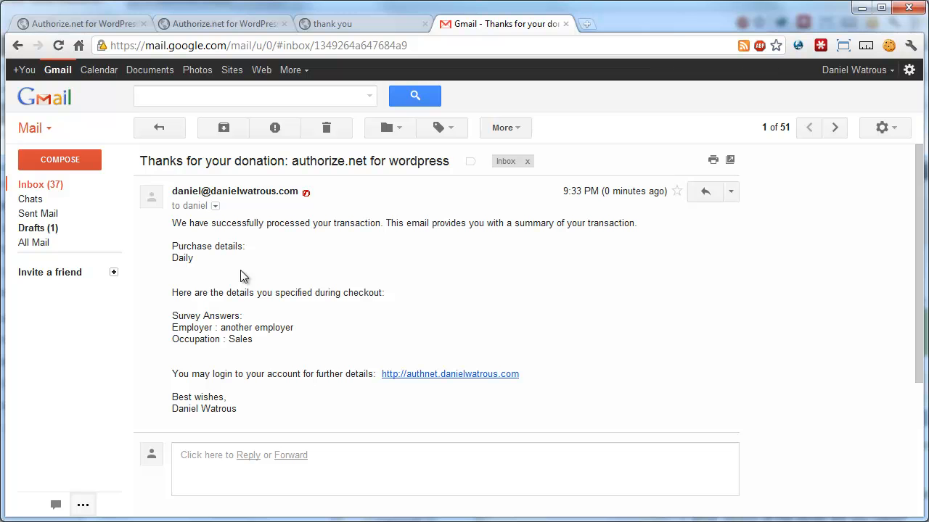
mouse_move(458, 256)
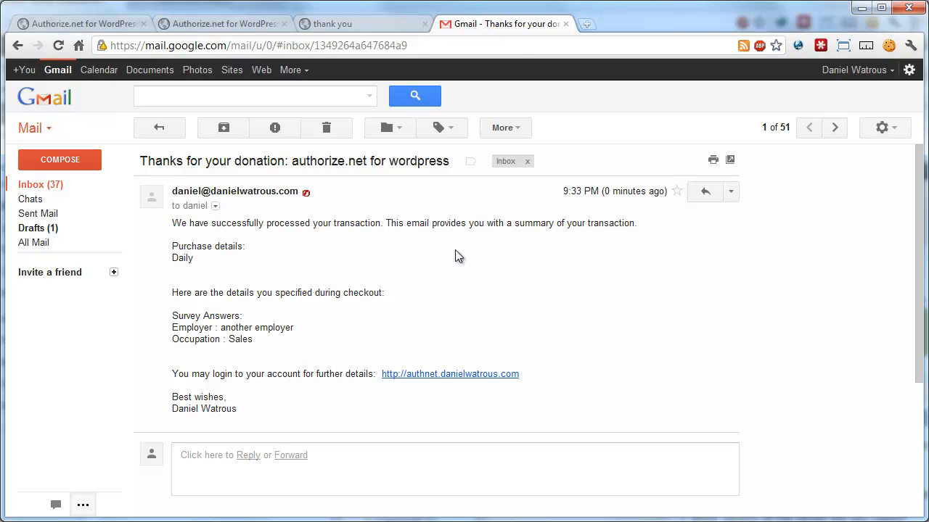
- Go back from the Gmail receipt to the plugin's email settings page
left_click(80, 24)
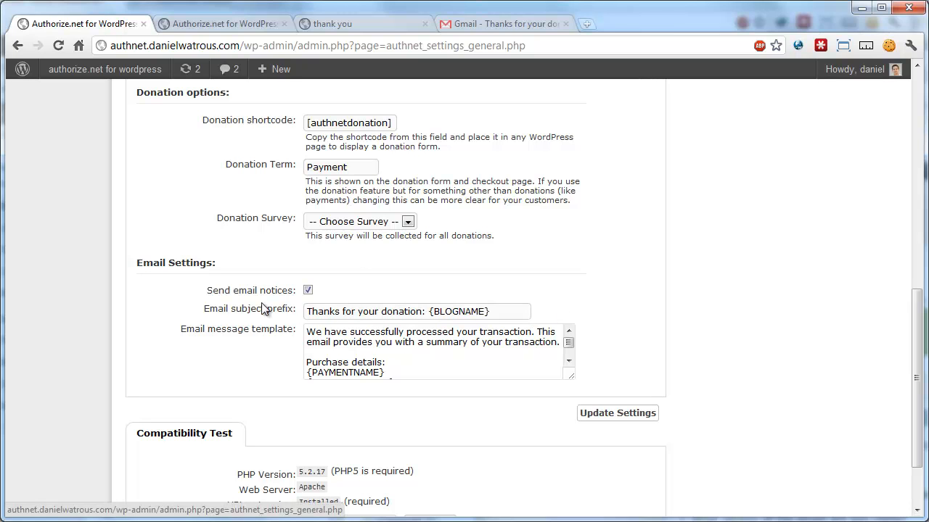
left_click(308, 290)
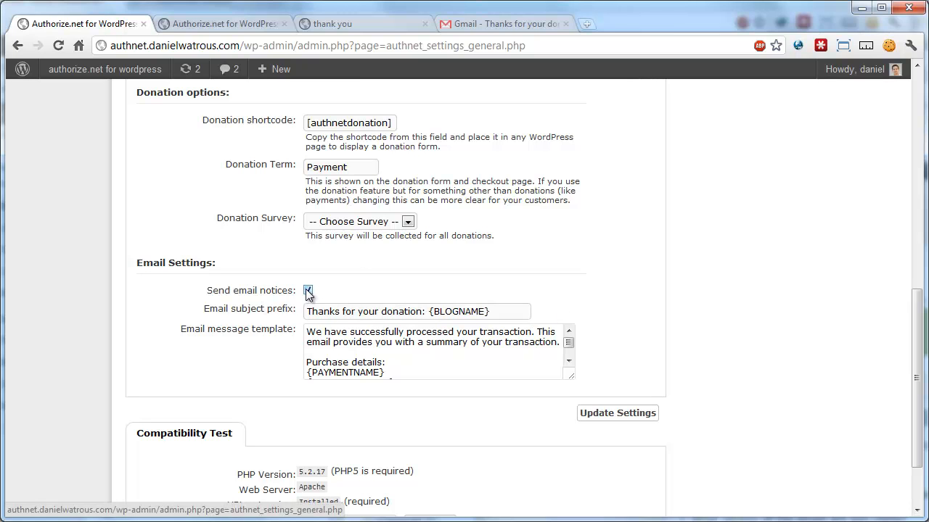
left_click(307, 290)
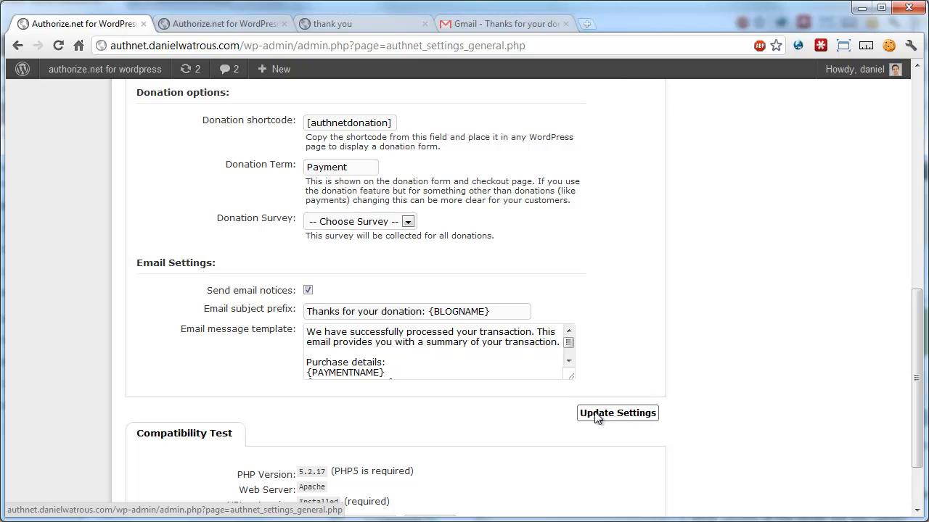
mouse_move(640, 418)
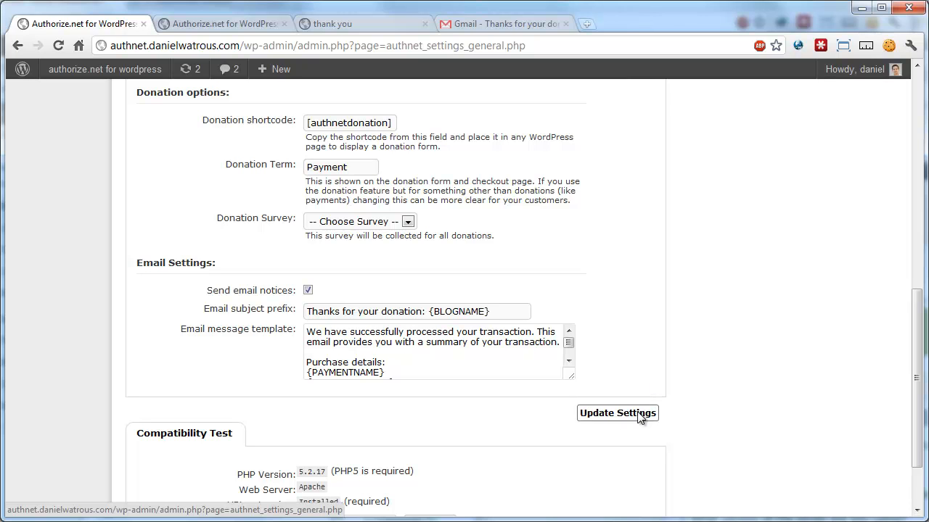